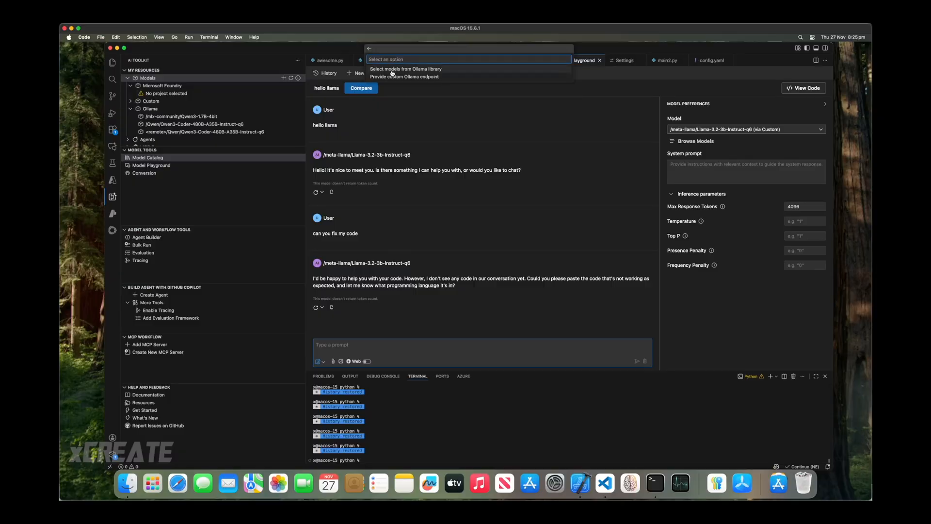
Choose 'Provide custom Ollama endpoint' and reveal the xPro.local server's Ollama API URLs in Inferencer.
{"action": "left_click", "coordinate": [405, 76]}
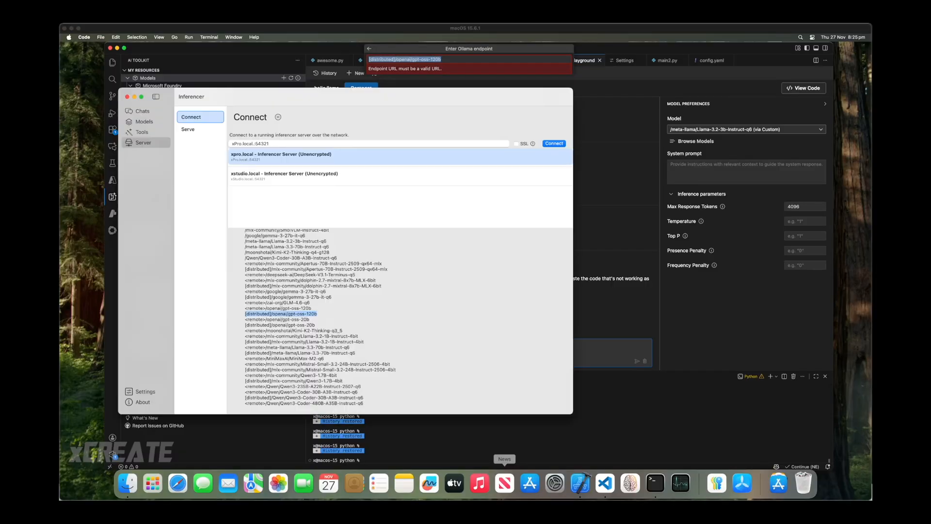
{"action": "left_click", "coordinate": [280, 155]}
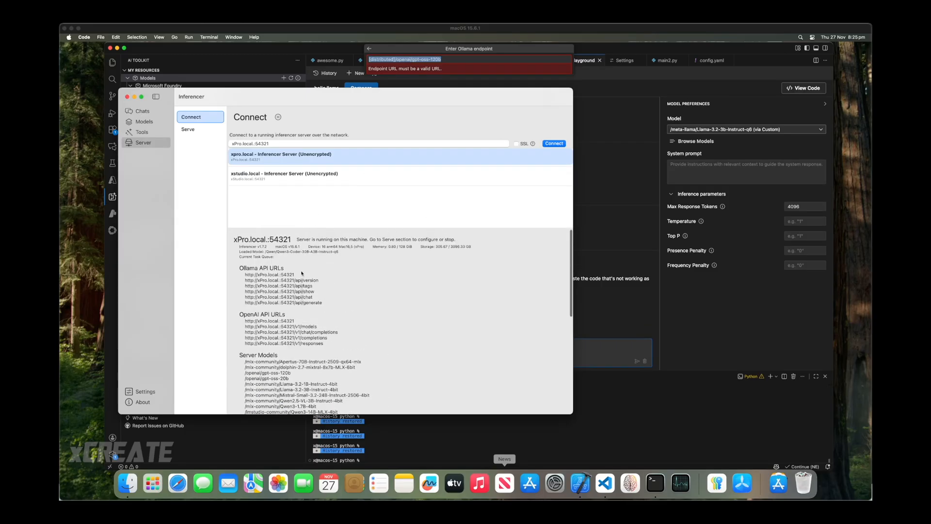